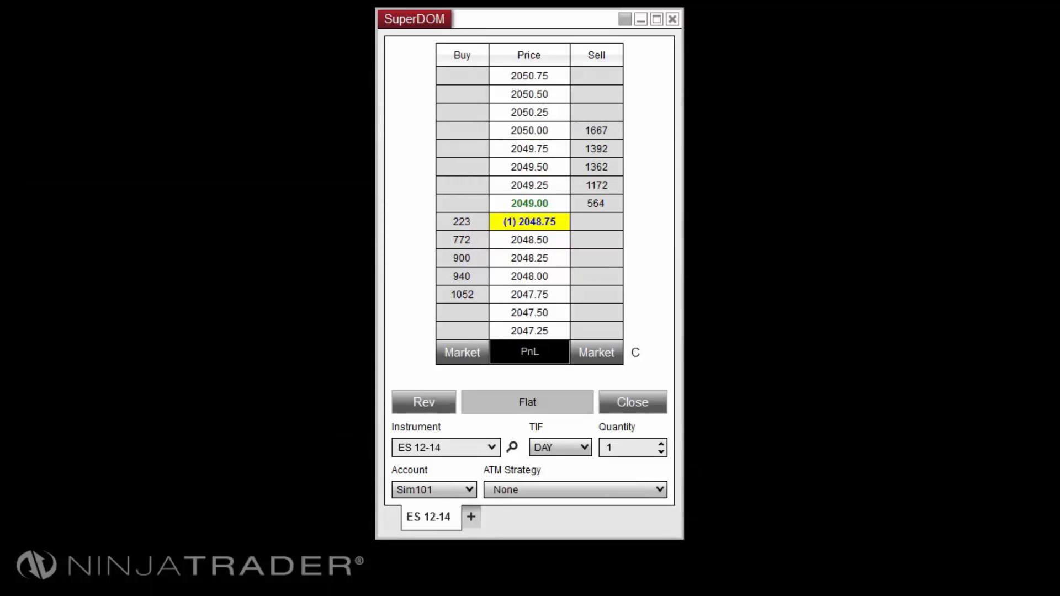
Browse the instrument list and the trading account list on the SuperDOM, leaving them unchanged.
click(493, 447)
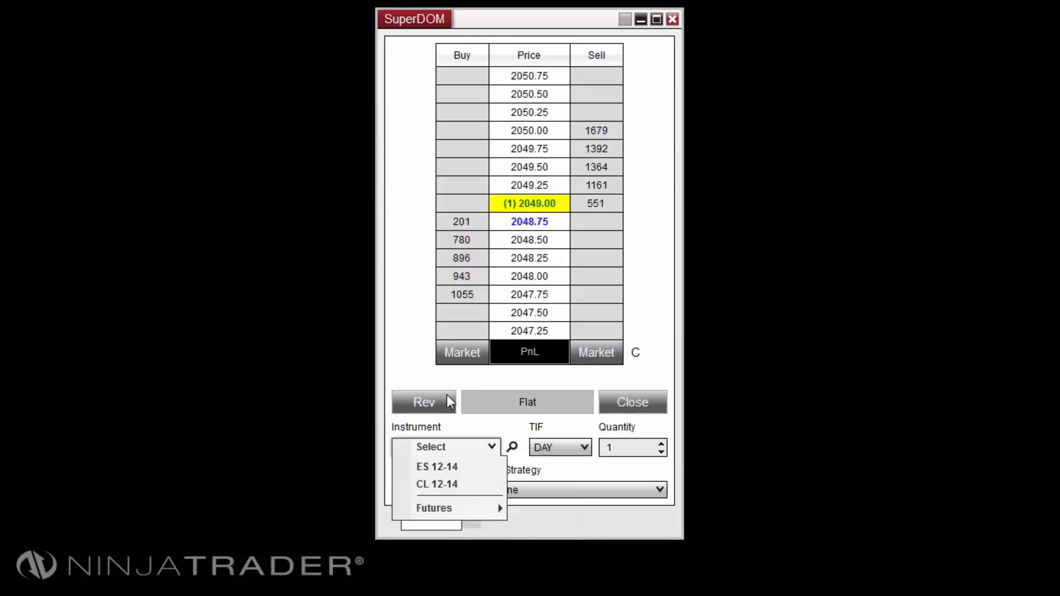
click(438, 467)
text(ES 12-14)
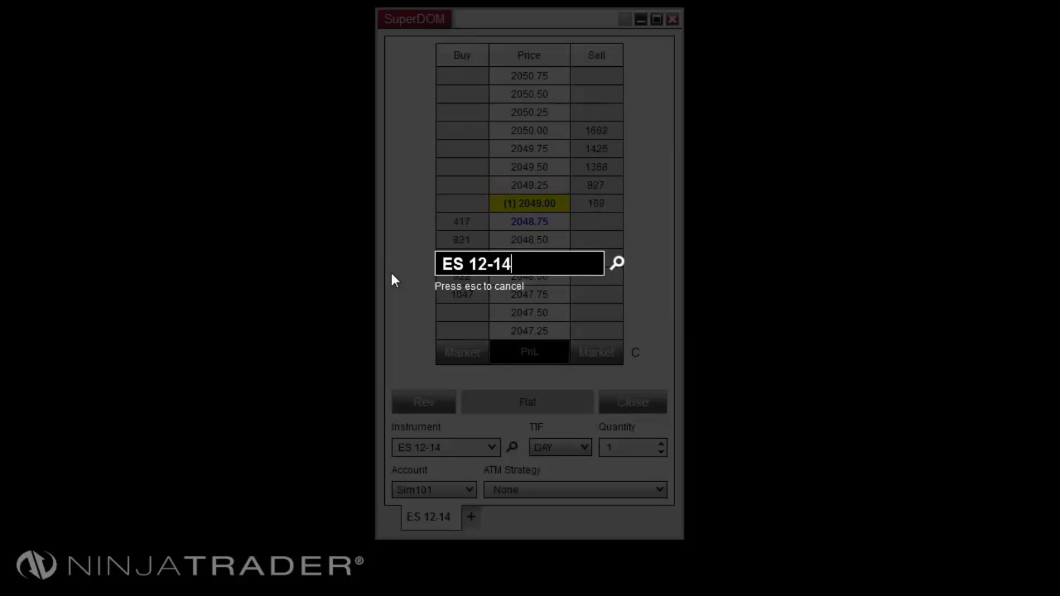
key(Escape)
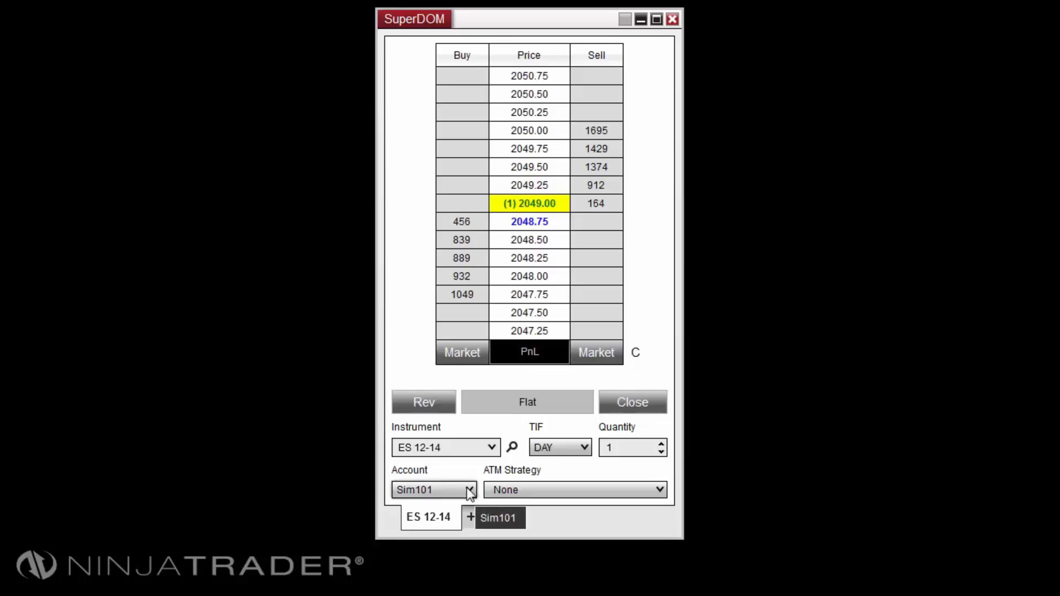
click(468, 490)
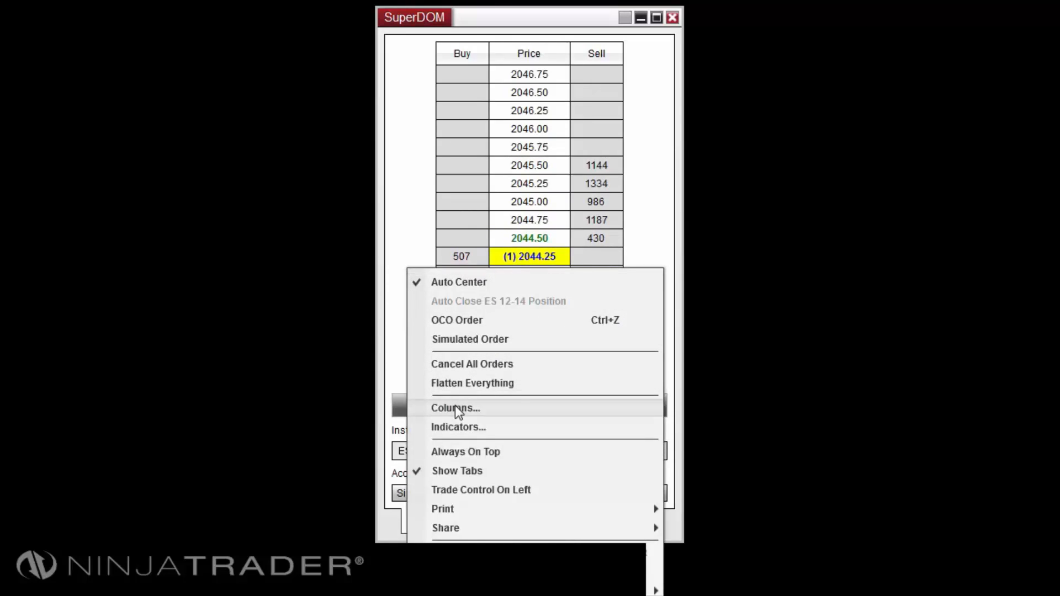
Bring up the Columns settings for the SuperDOM ladder from its context menu.
click(455, 408)
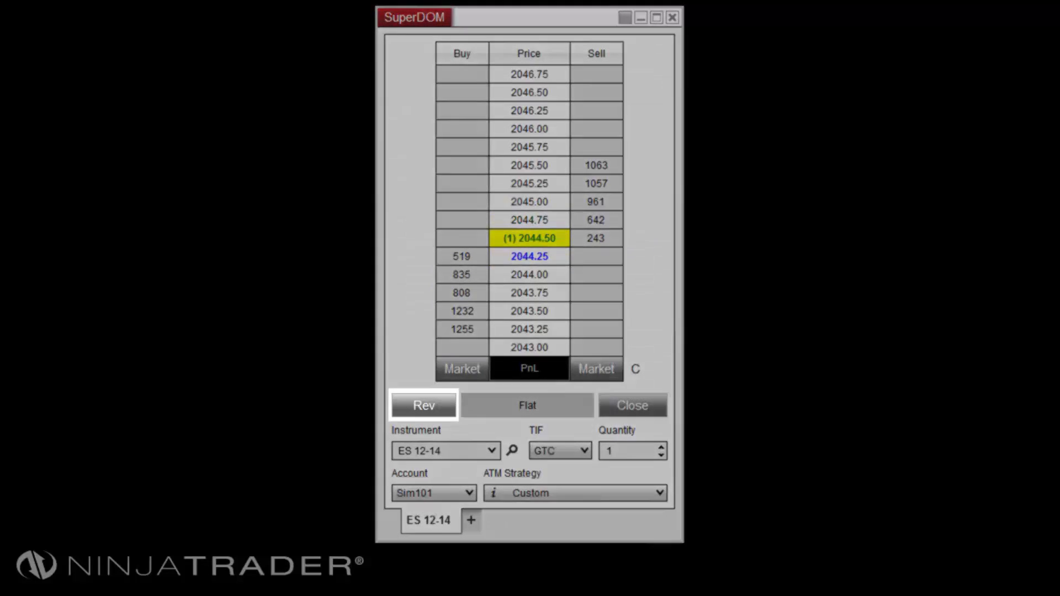
Reverse the open 10-contract ES 12-14 position with the Rev button.
click(423, 405)
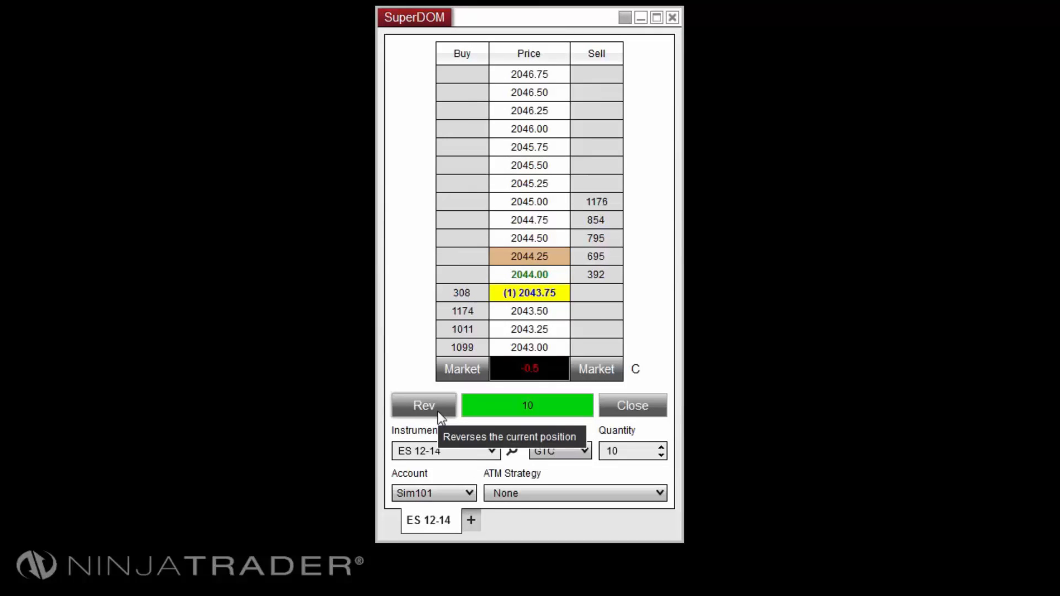
click(423, 406)
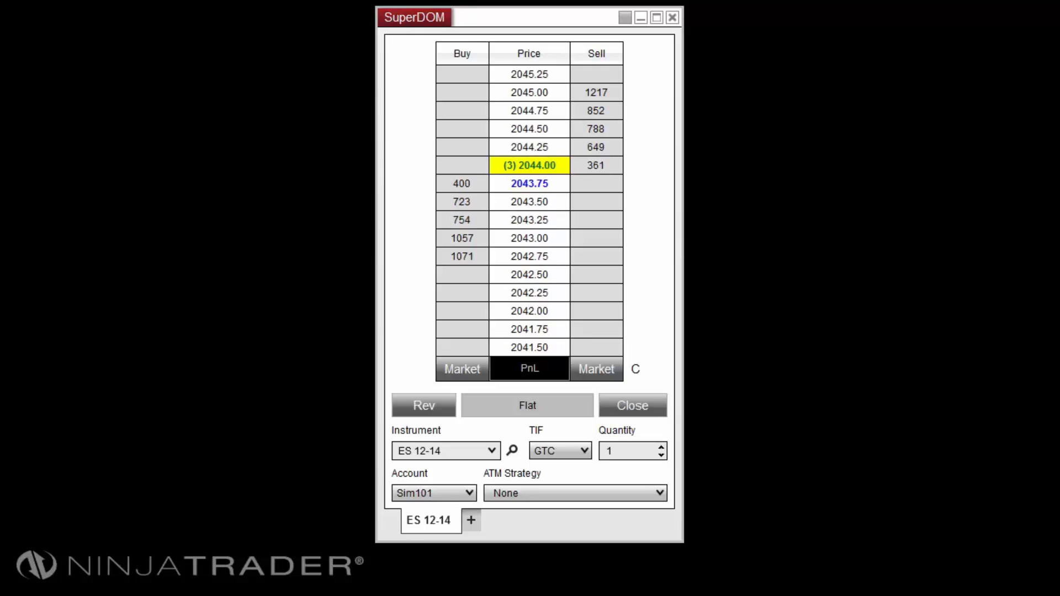
Set time in force to GTD with a November 2014 expiry date, then revisit the TIF choices.
click(560, 451)
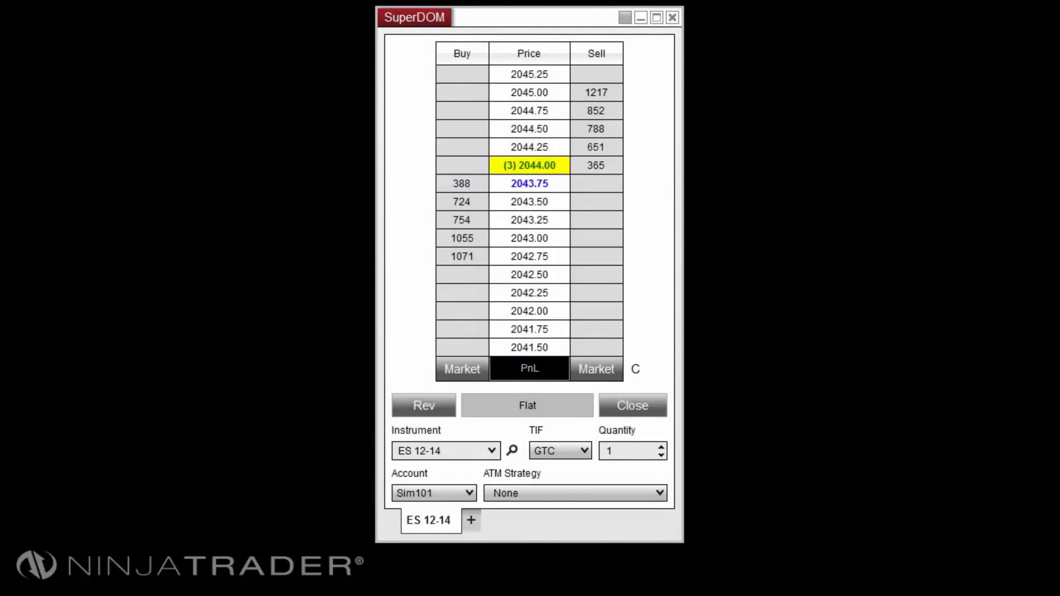
click(585, 450)
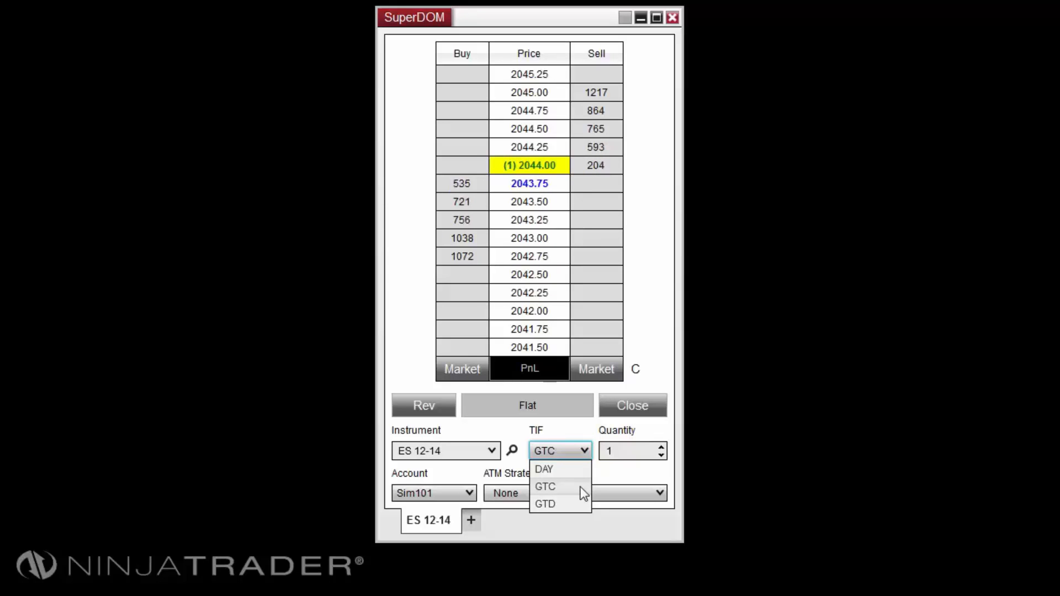
mouse_move(582, 508)
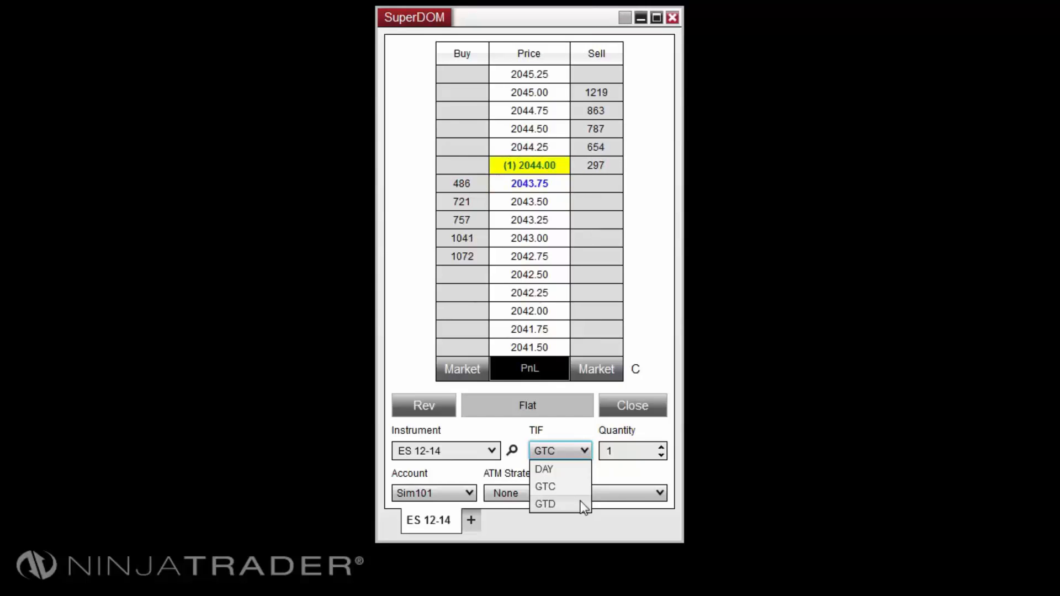
click(545, 504)
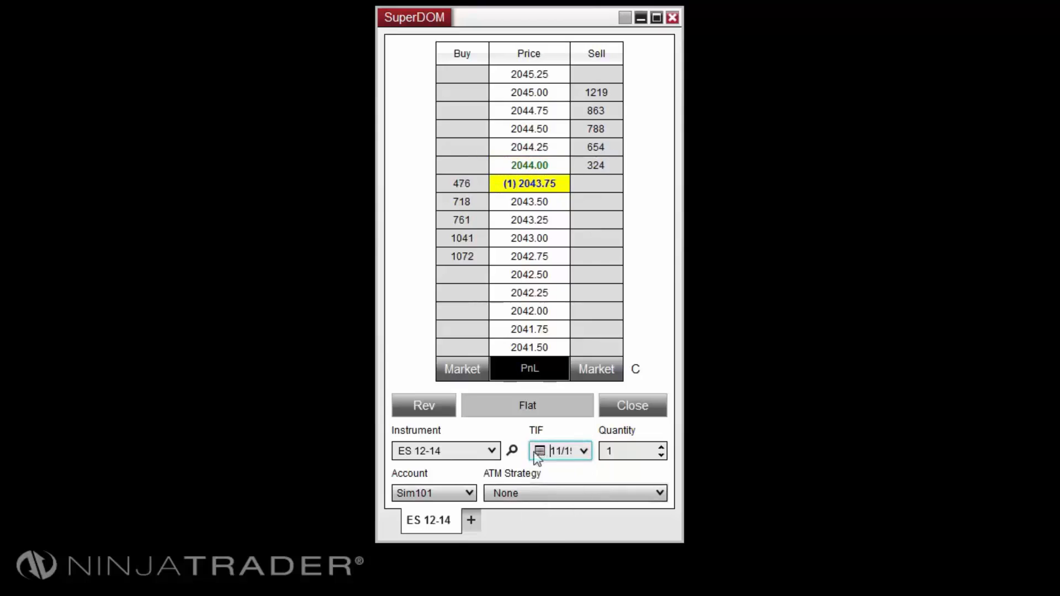
click(539, 451)
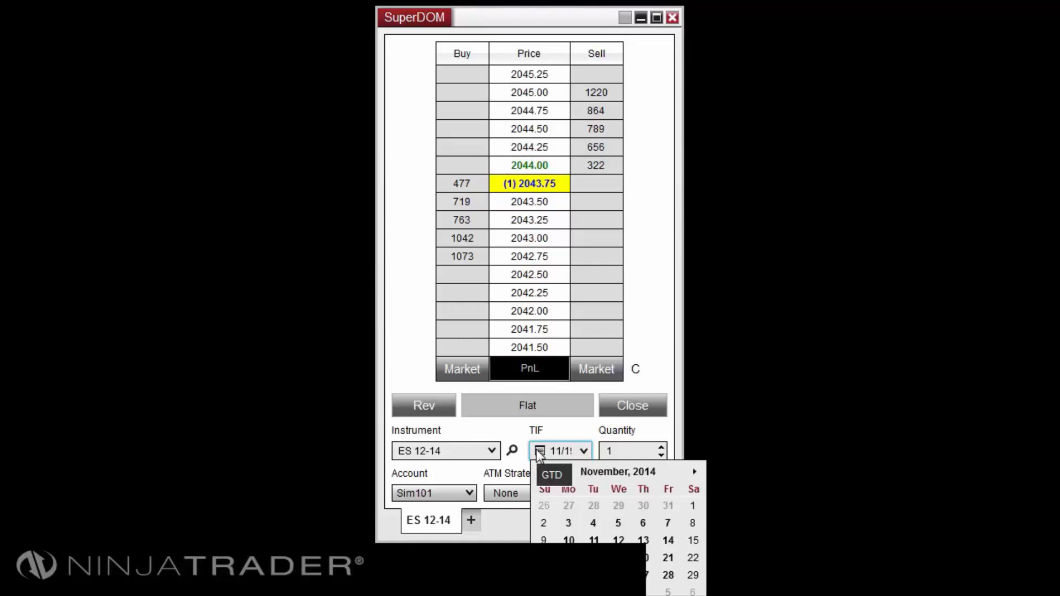
click(583, 450)
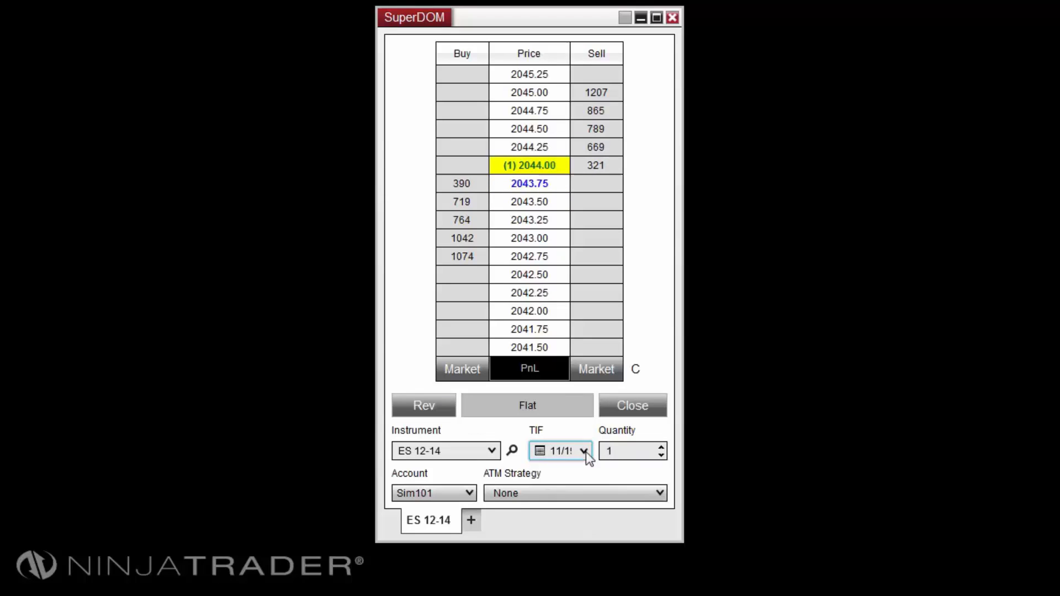
click(560, 451)
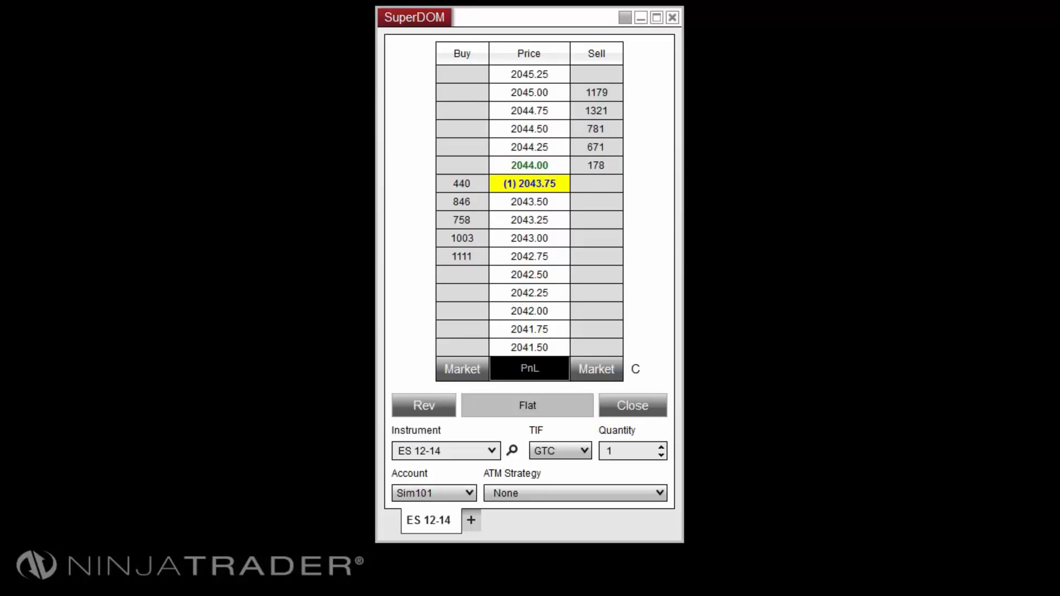
mouse_move(752, 281)
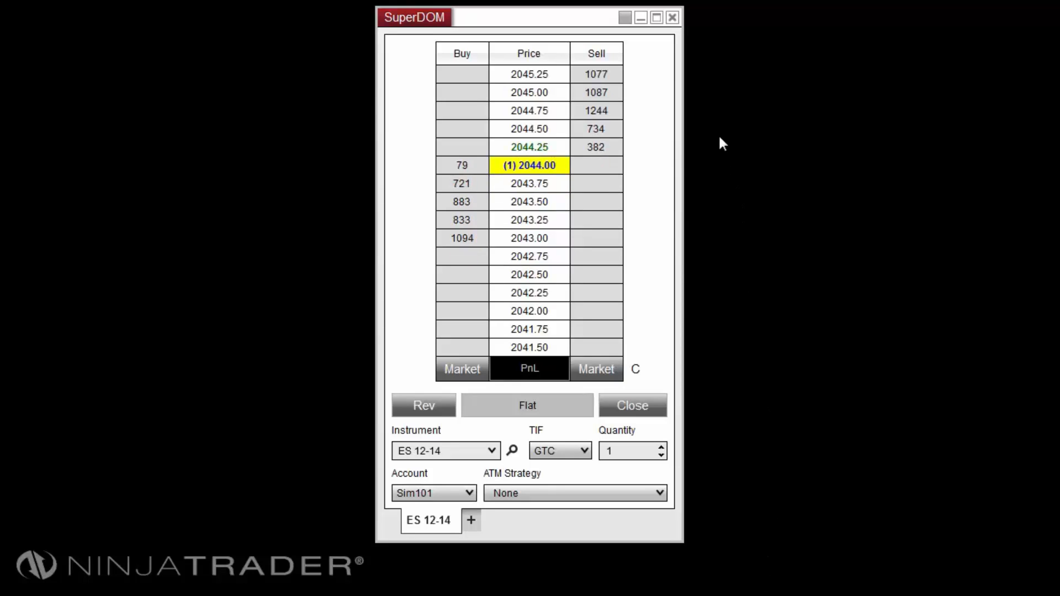
Sell 1 ES 12-14 contract with a limit at 2044.75 and confirm the order placement.
click(596, 110)
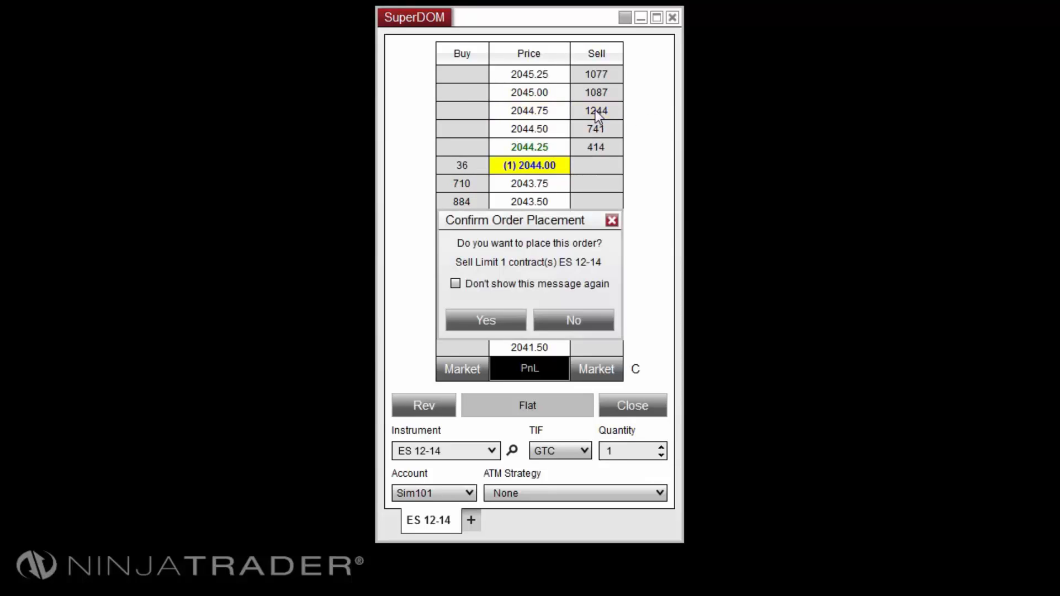
click(485, 320)
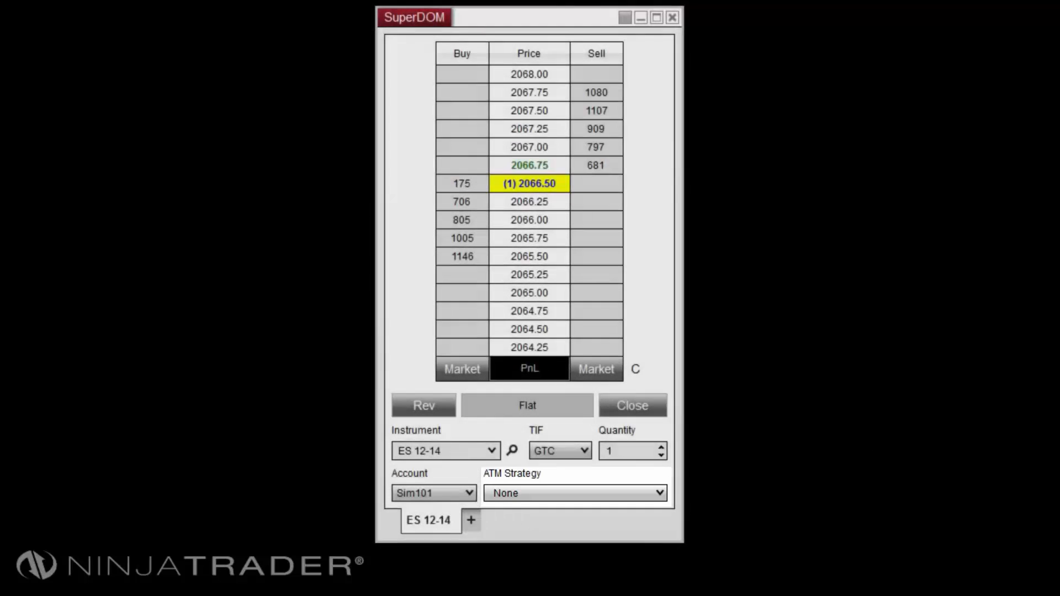
click(657, 492)
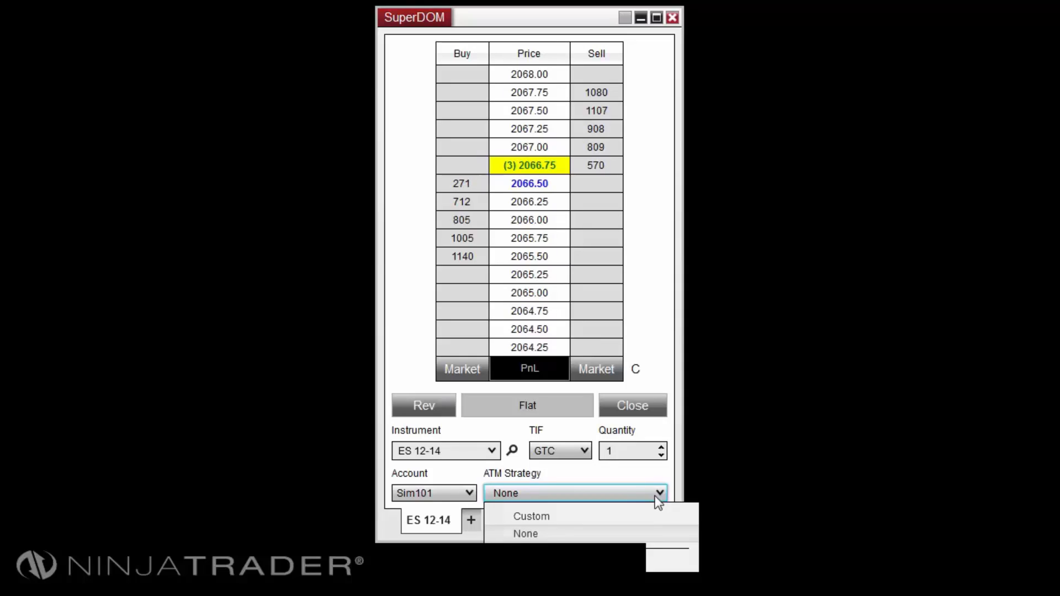
click(526, 533)
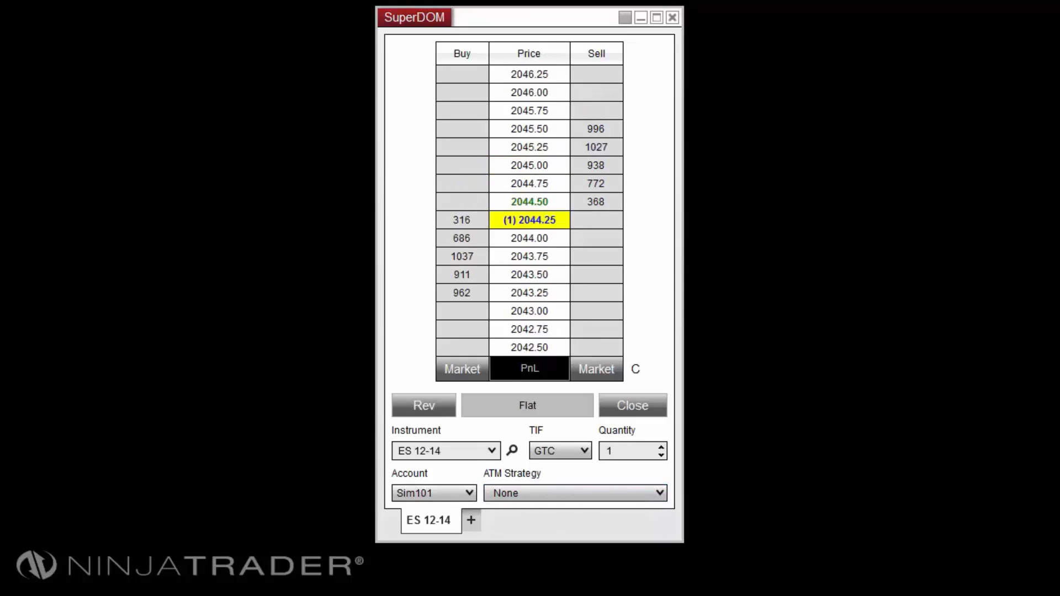